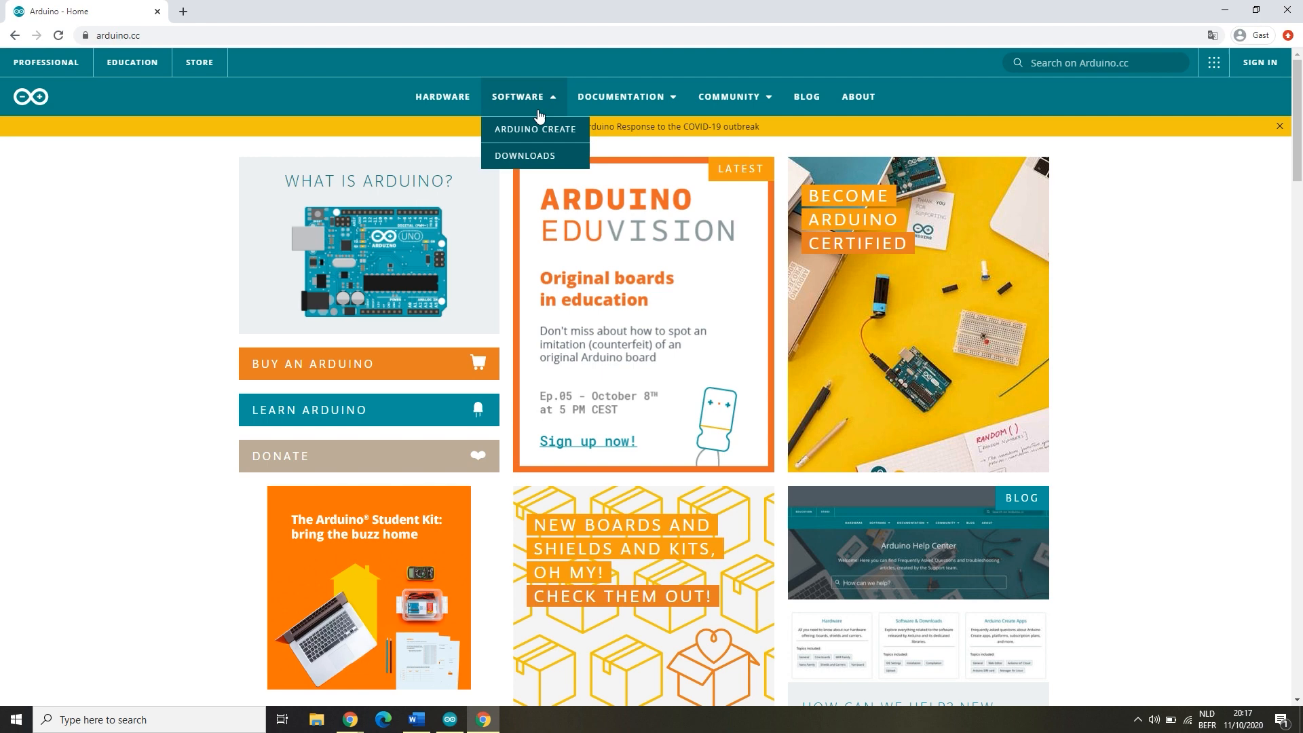
# Step: Reach the arduino.cc Software downloads page offering Arduino IDE 1.8.13
pyautogui.click(524, 155)
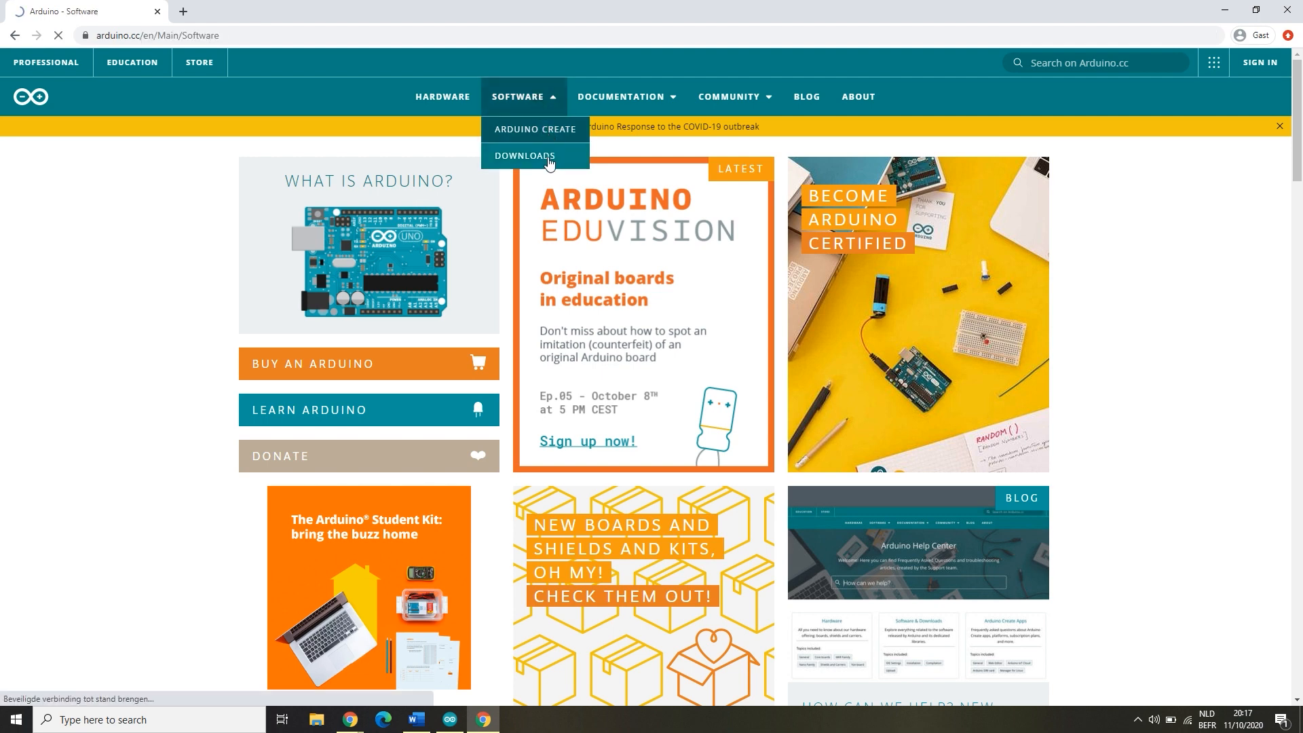
pyautogui.click(524, 155)
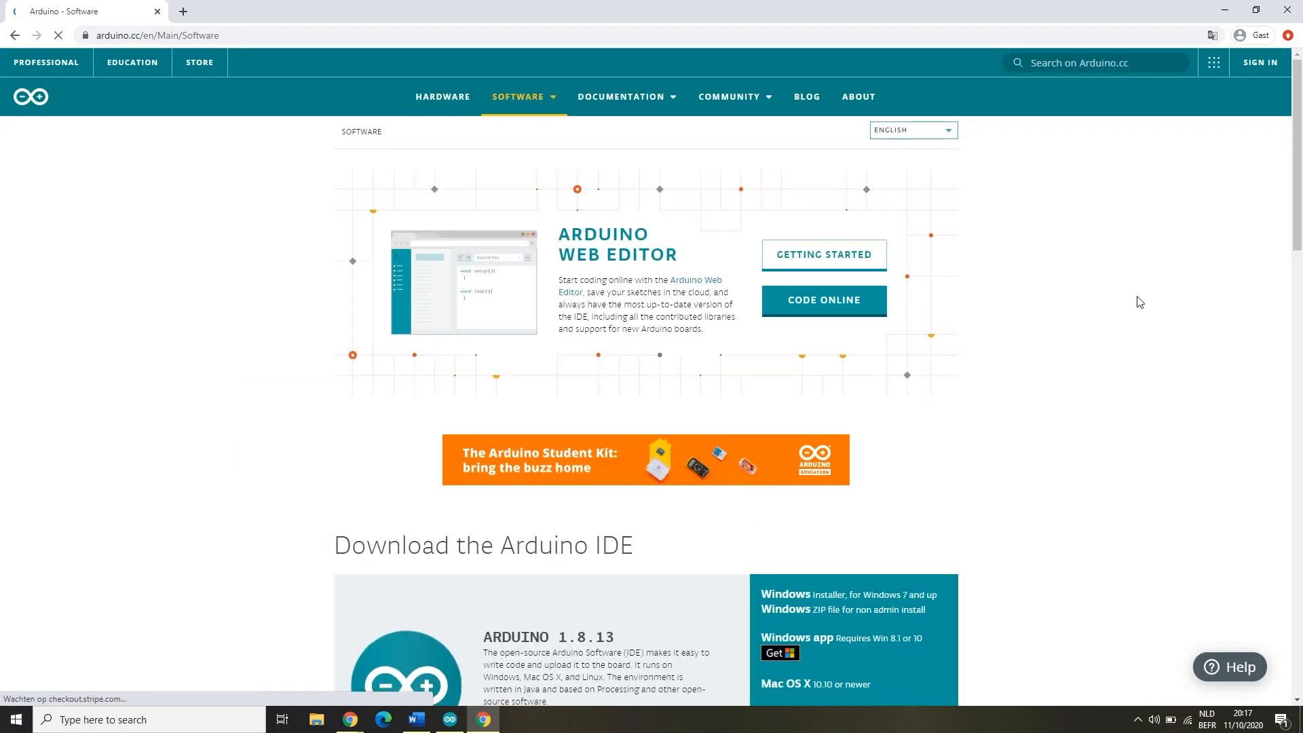
pyautogui.scroll(-3)
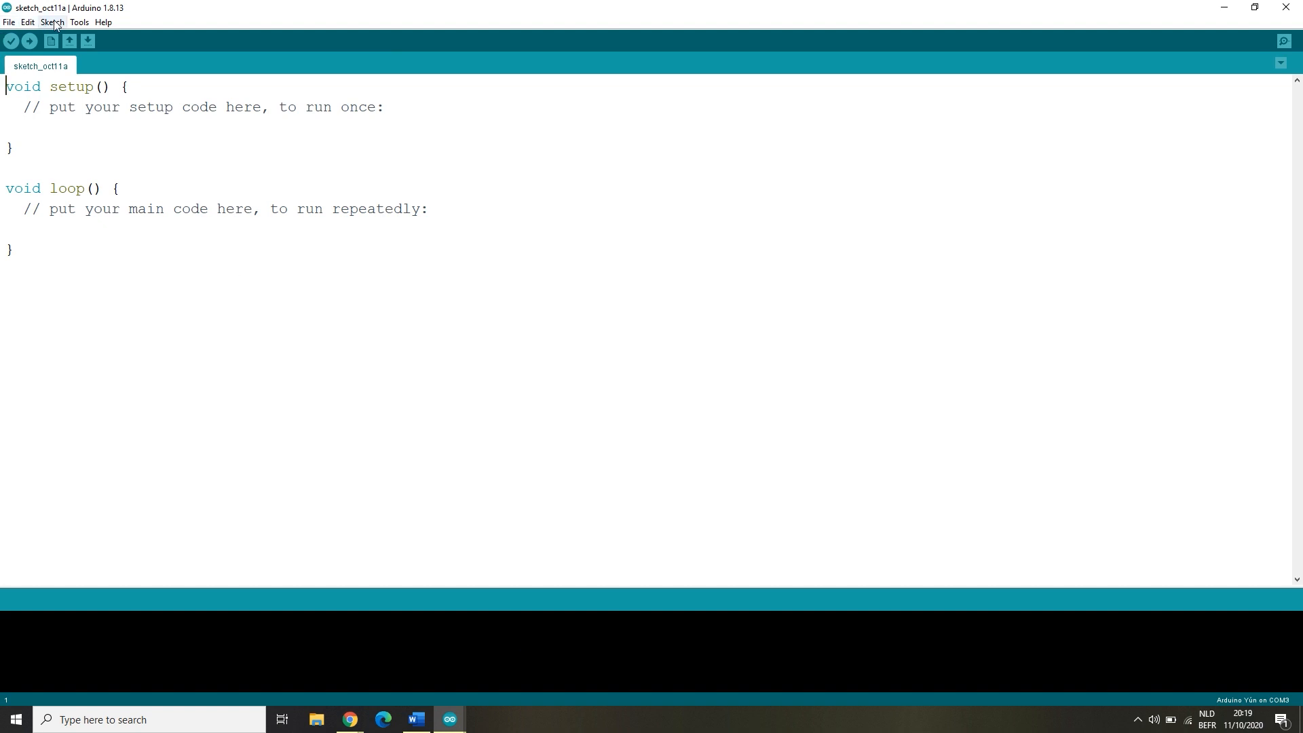
# Step: Install the Arduino mbed-enabled Boards package found by searching 'Portn' in Boards Manager
pyautogui.click(79, 22)
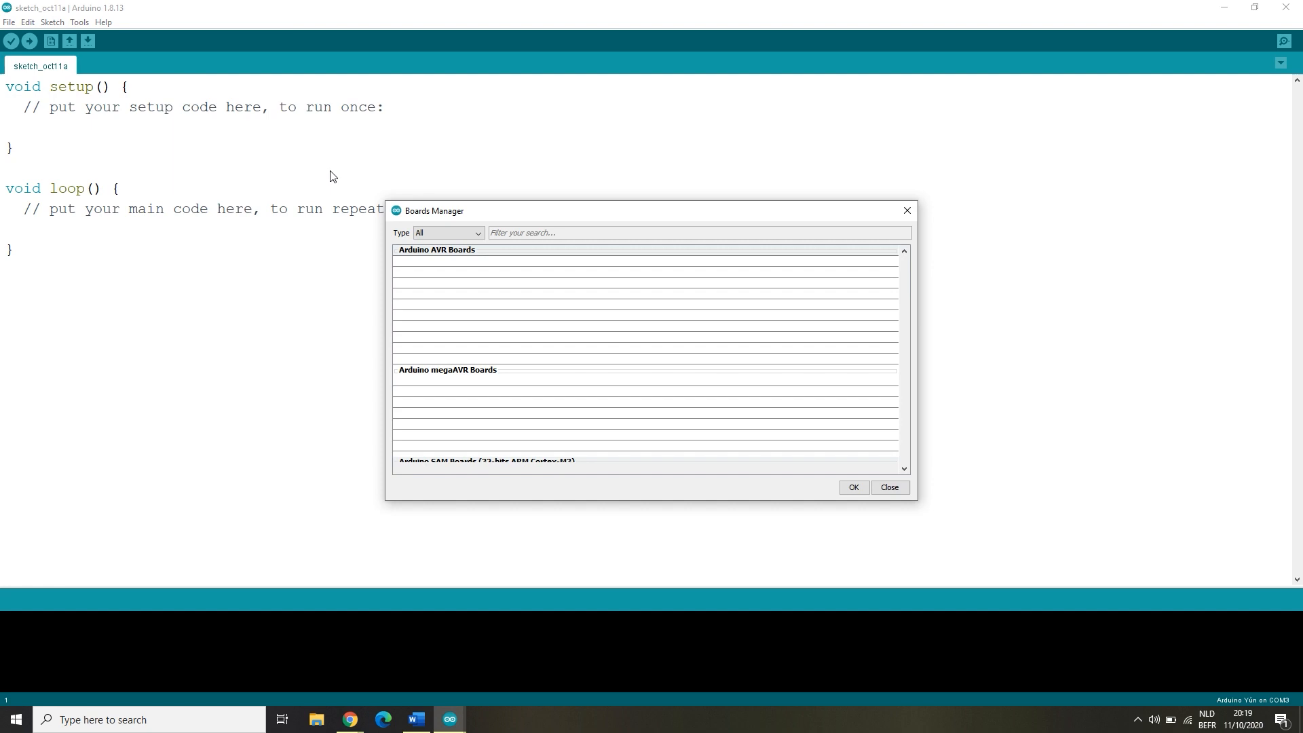
pyautogui.write('Portn')
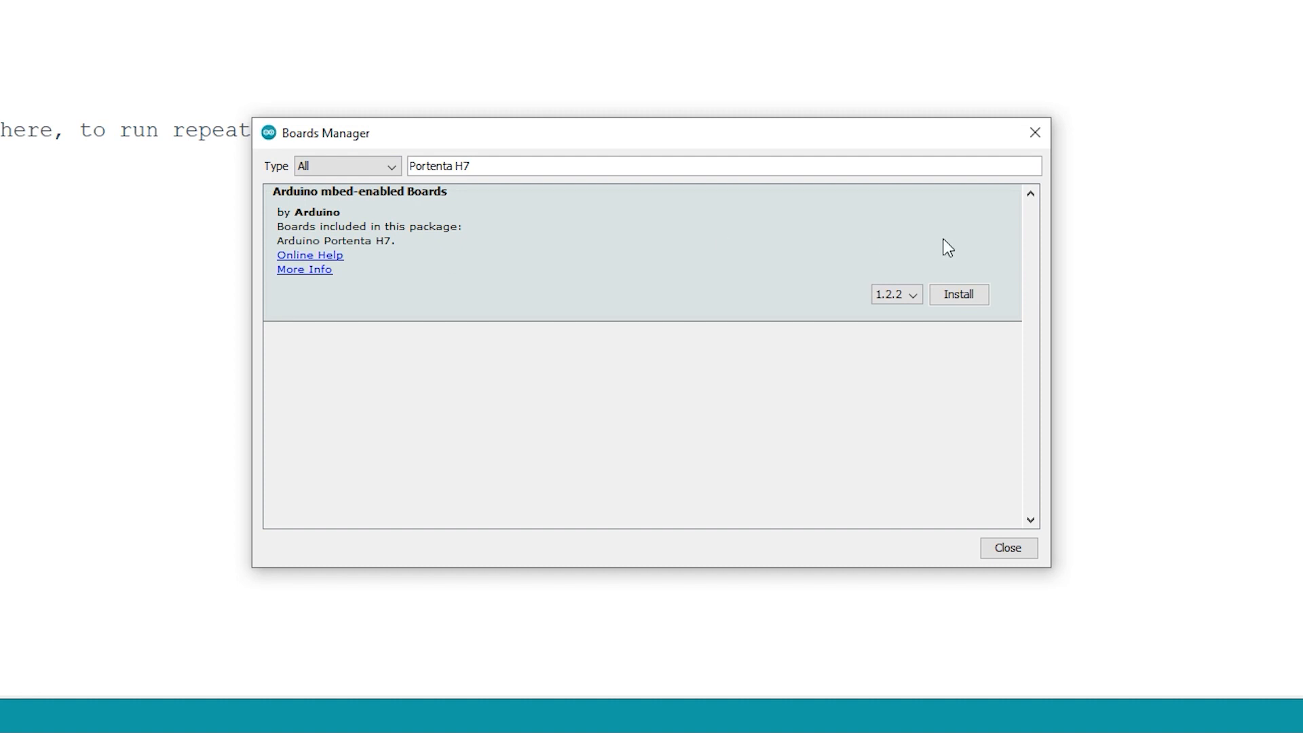
pyautogui.click(956, 295)
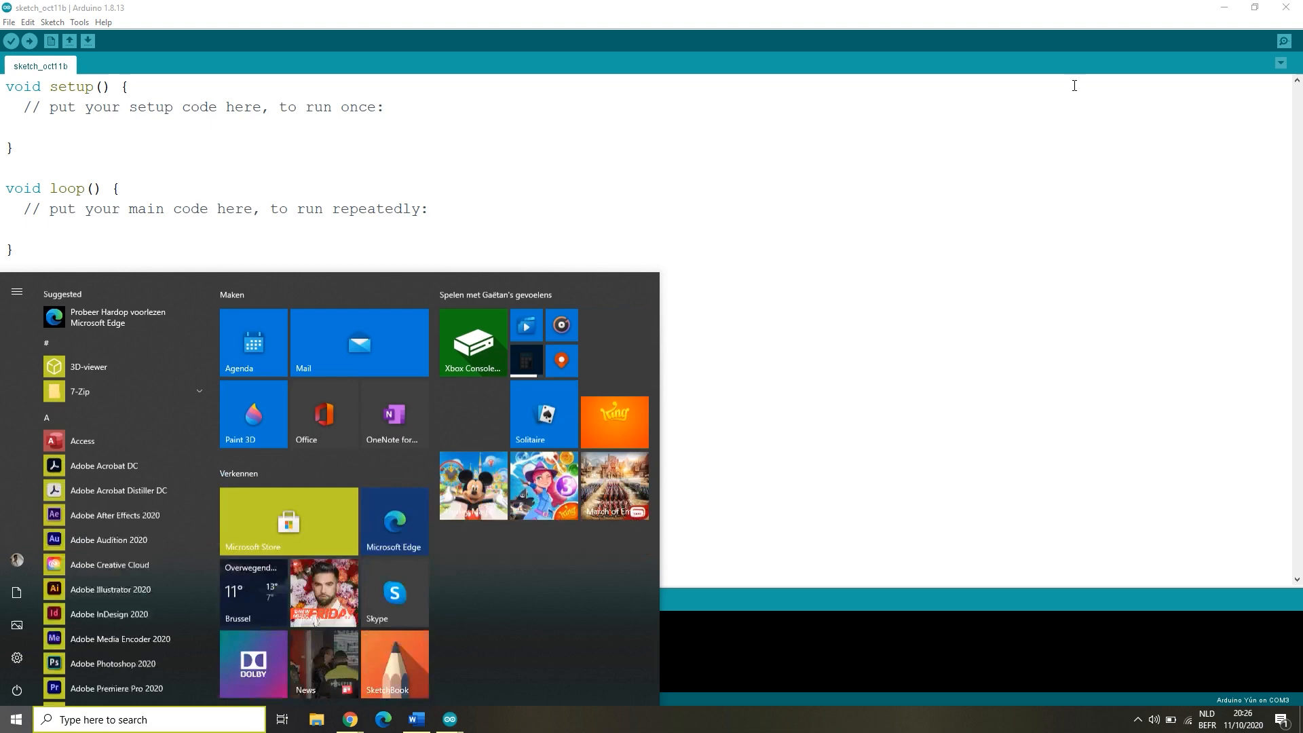
pyautogui.write('devicem')
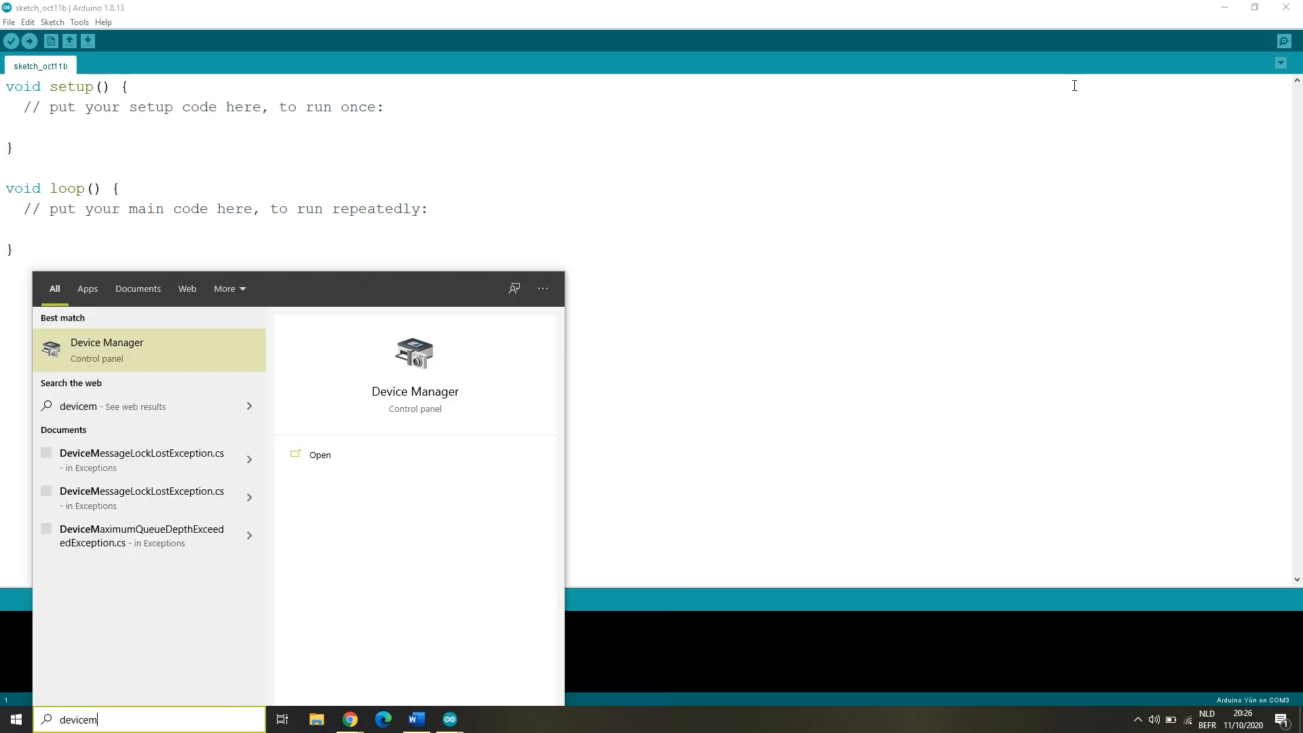
pyautogui.click(106, 349)
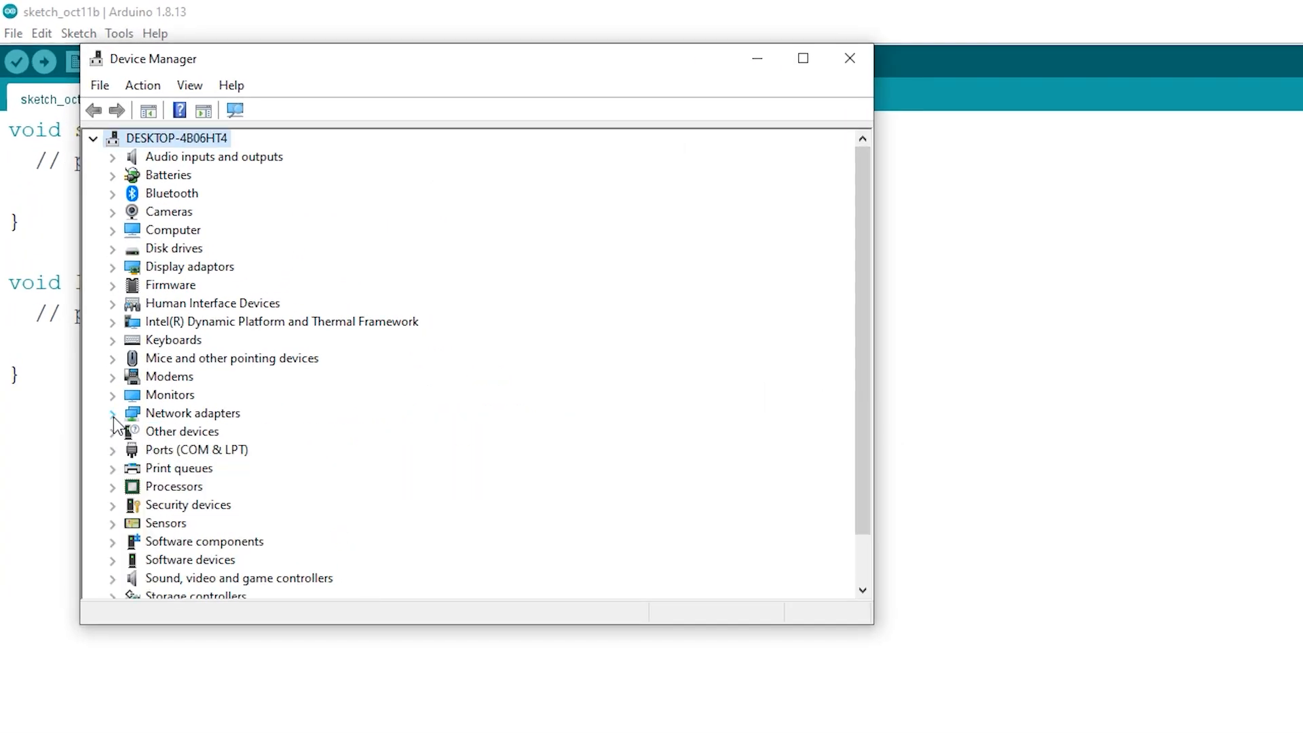
pyautogui.click(113, 450)
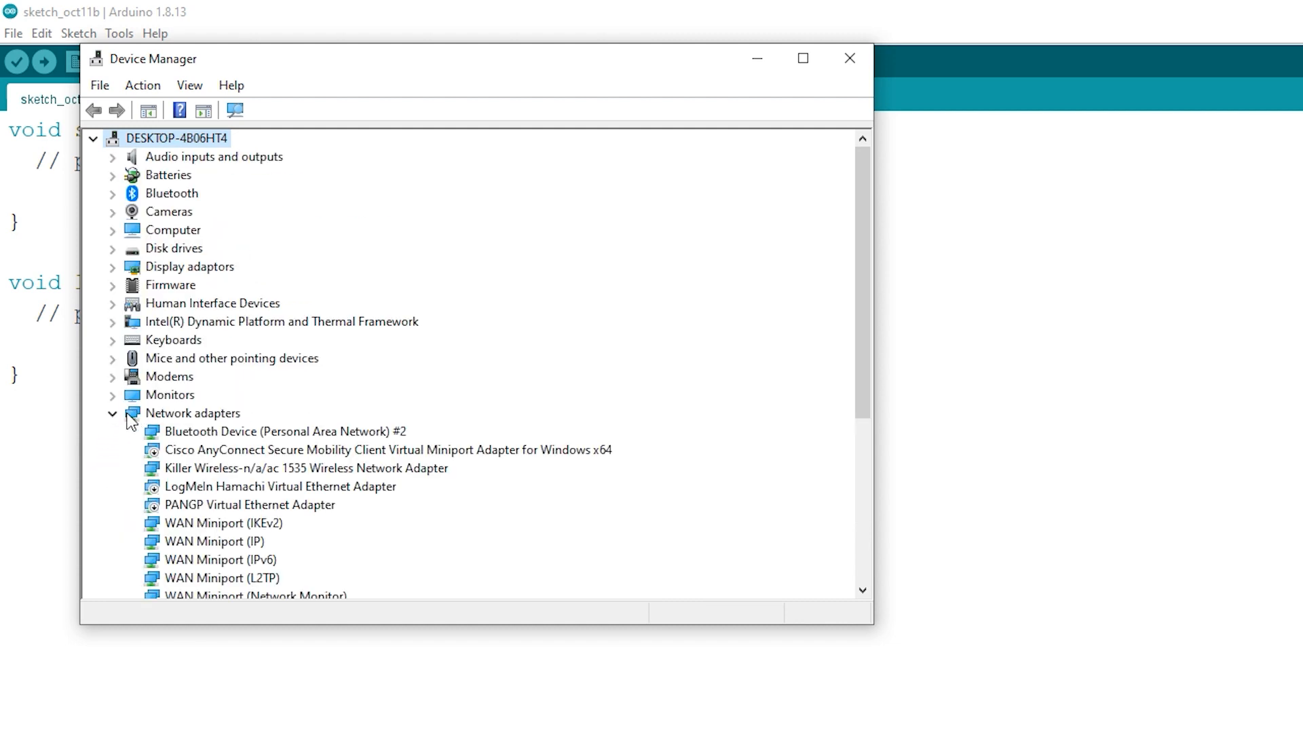
pyautogui.click(113, 414)
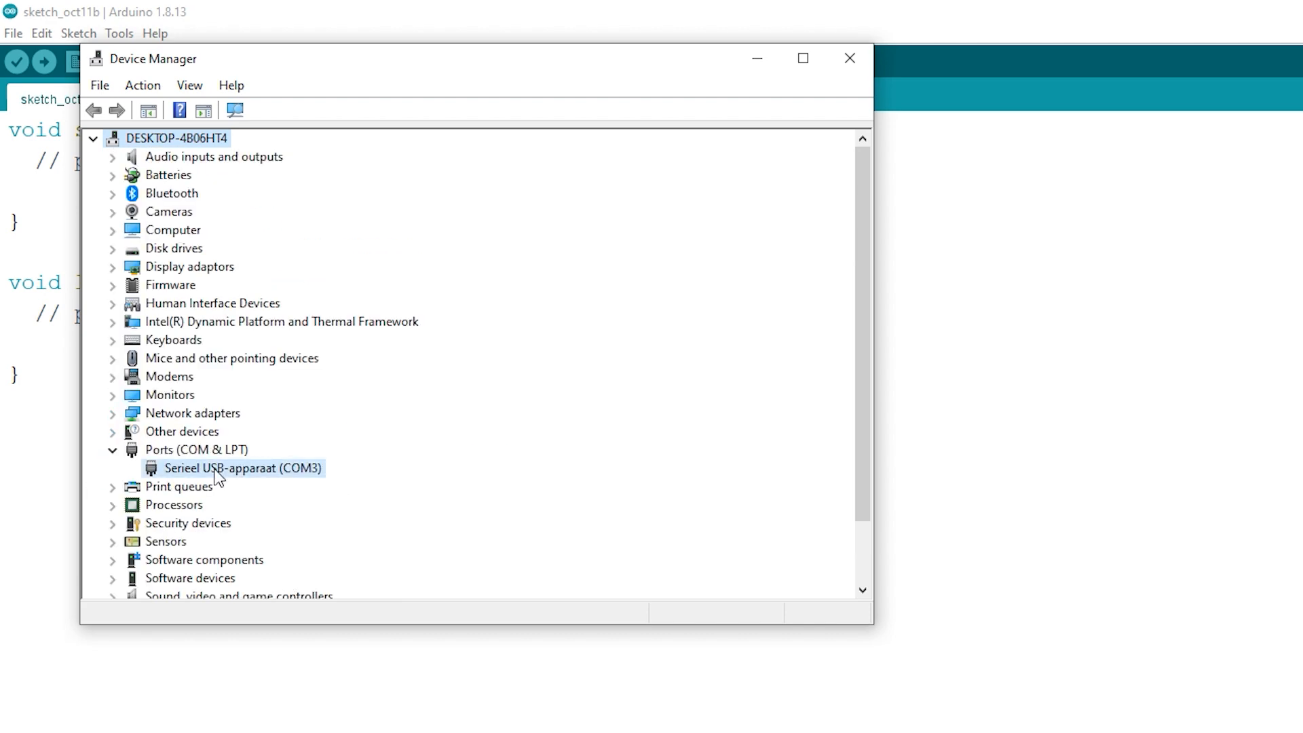
pyautogui.click(849, 59)
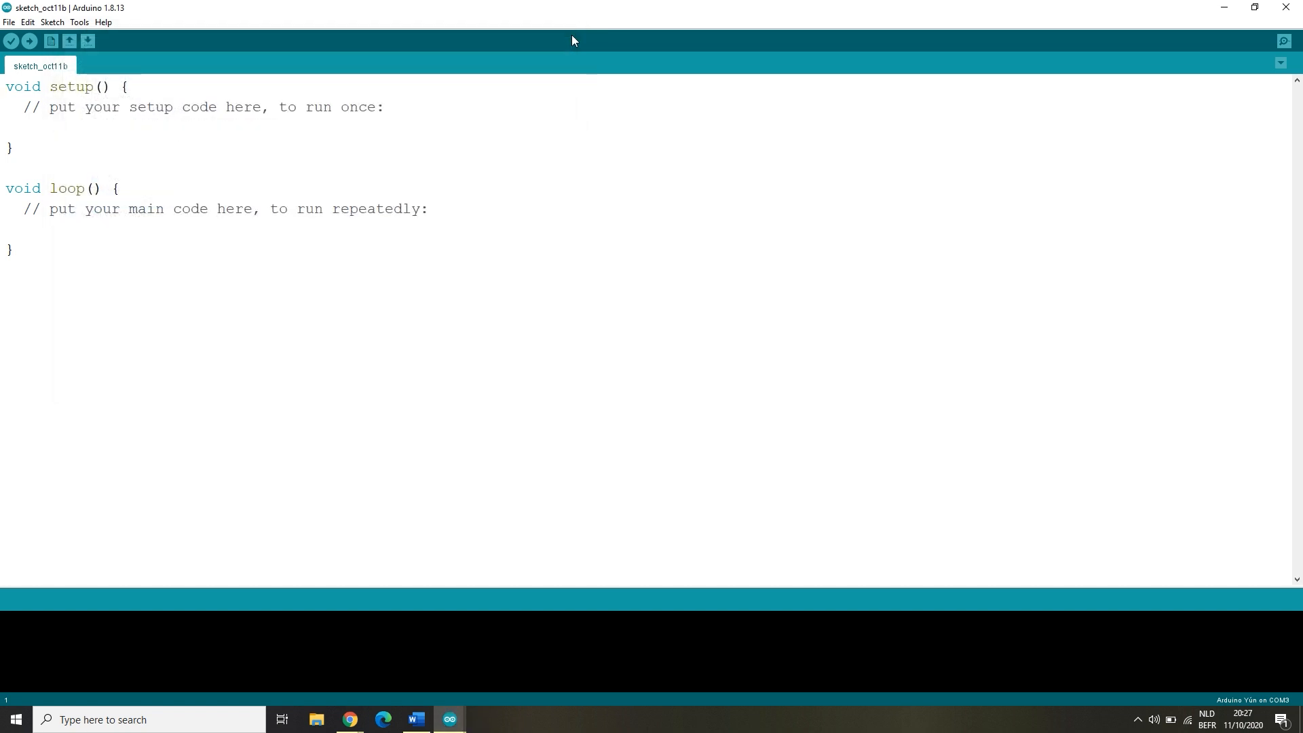
# Step: Write pinMode(LED_BUILTIN, OUTPUT) in setup and digitalWrite HIGH/LOW with delay(1000) in loop
pyautogui.click(4, 87)
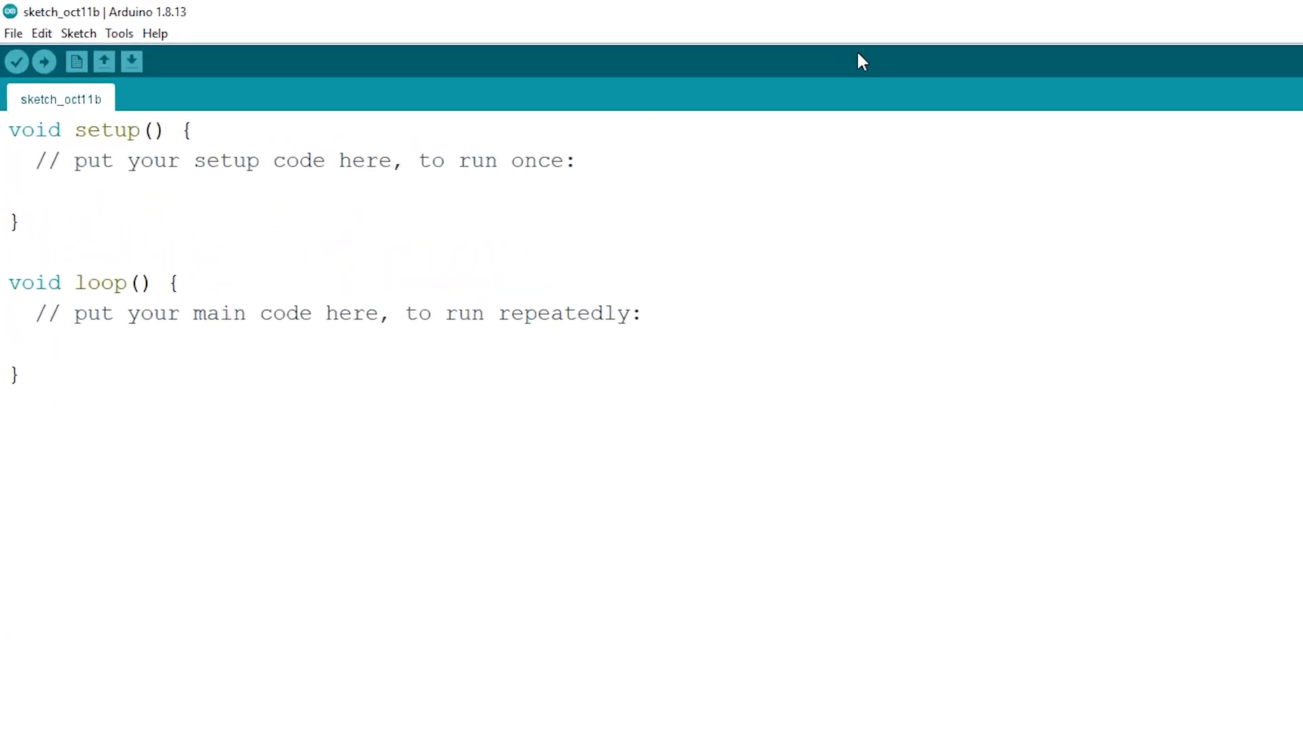
pyautogui.write('pinMode(LED_BUILTIN, OUTPUT);')
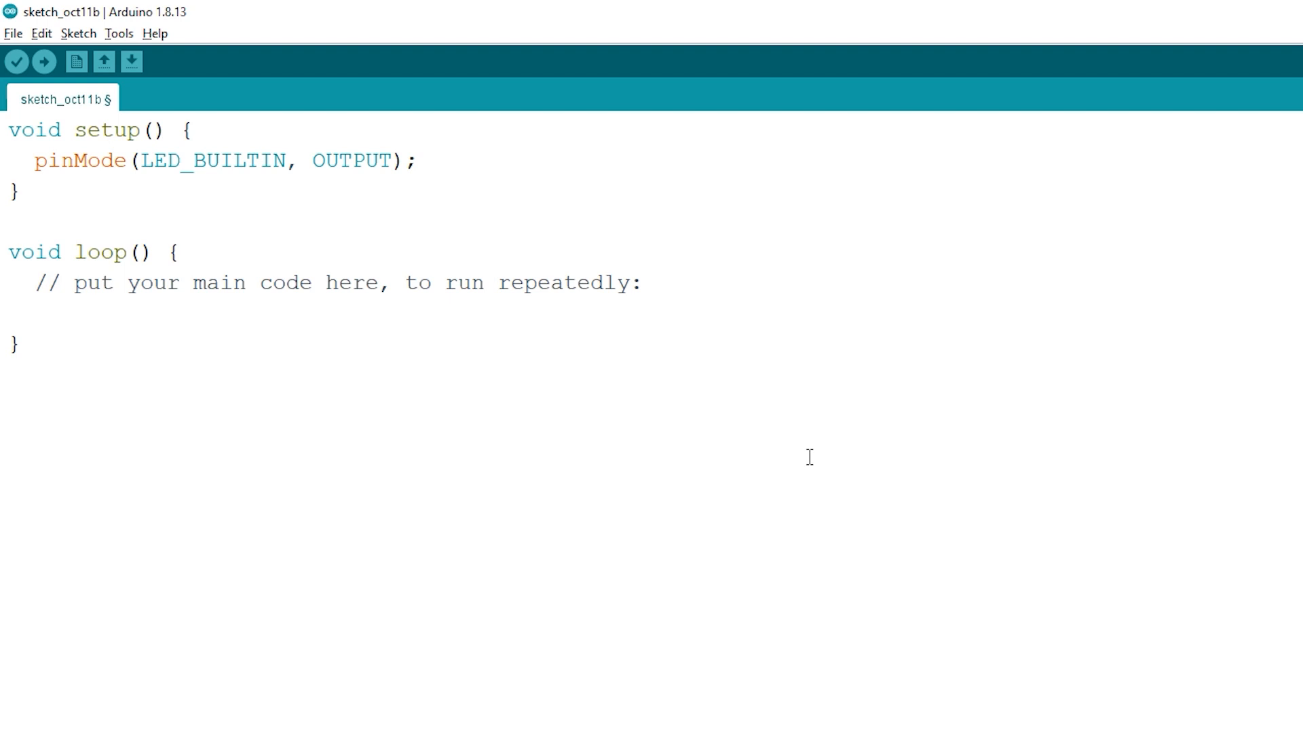
pyautogui.write('digitalWrite(LED_BUILTIN, HIGH);')
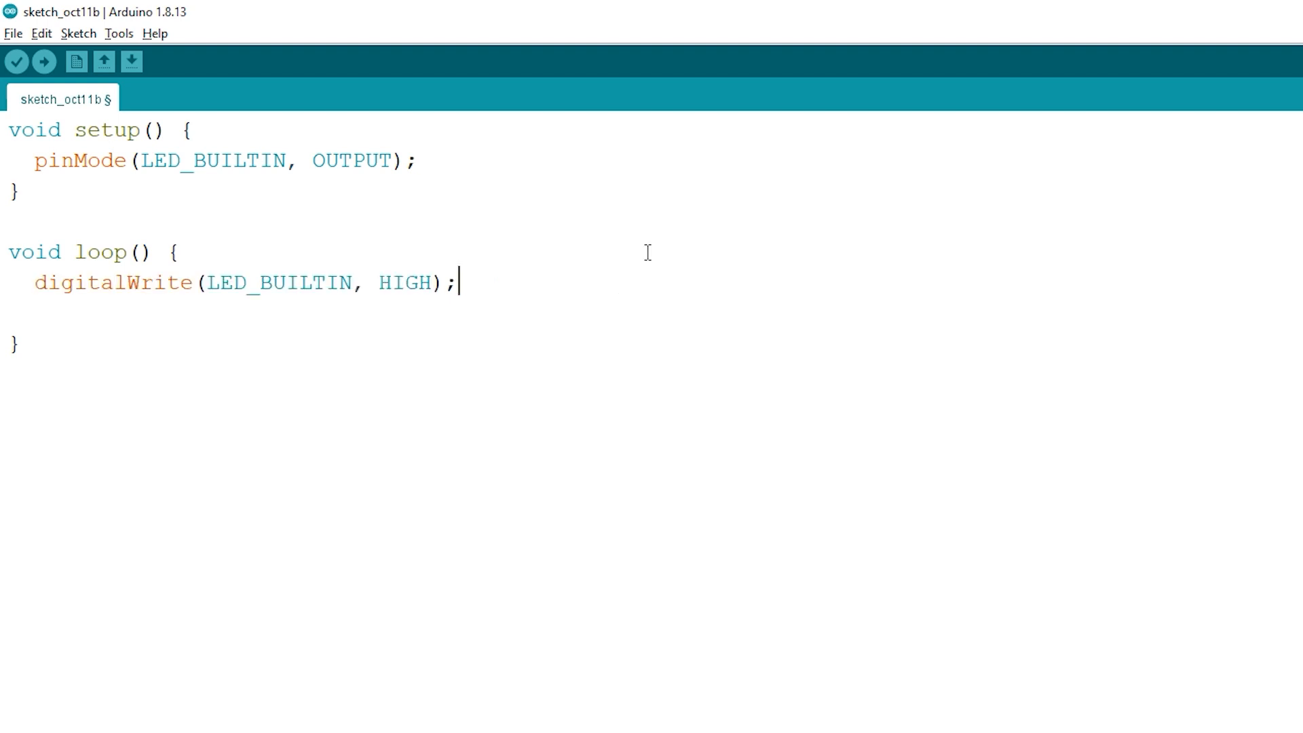
pyautogui.write('delay(1000);')
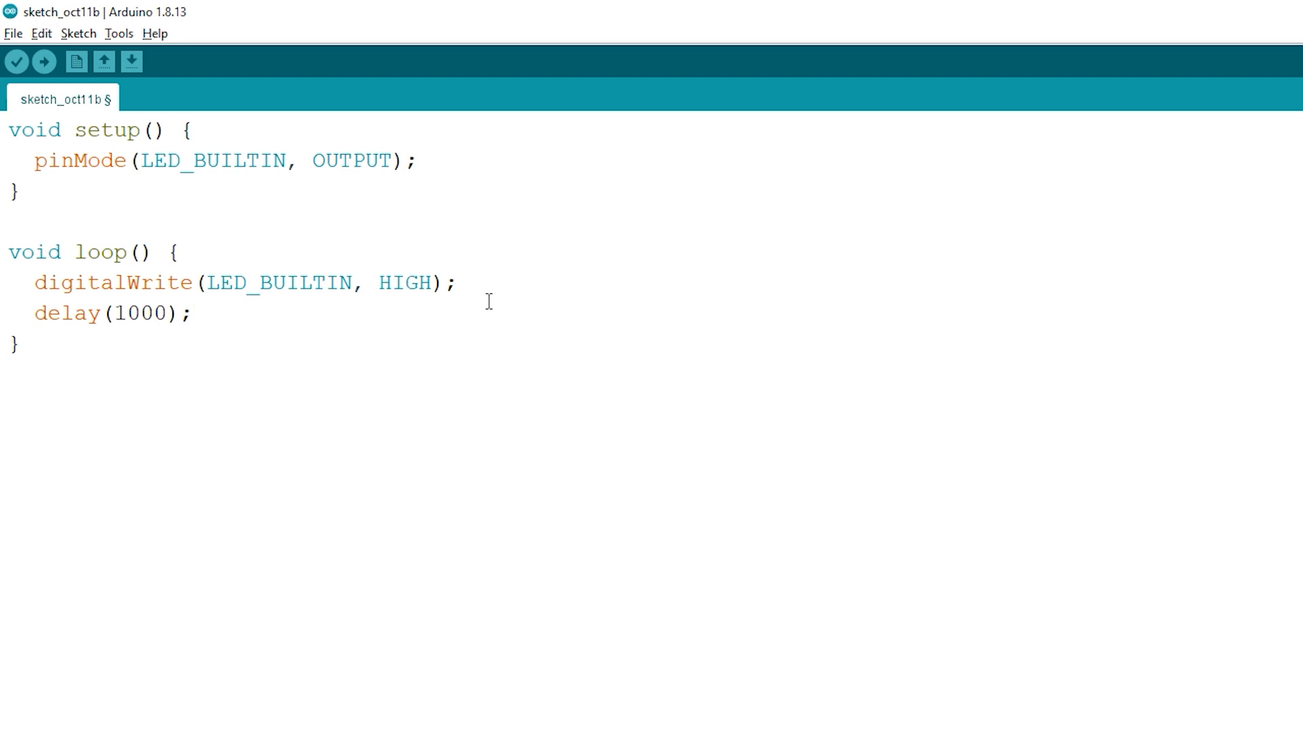
pyautogui.write('digitalWrite(LED_BUILTIN, LOW);')
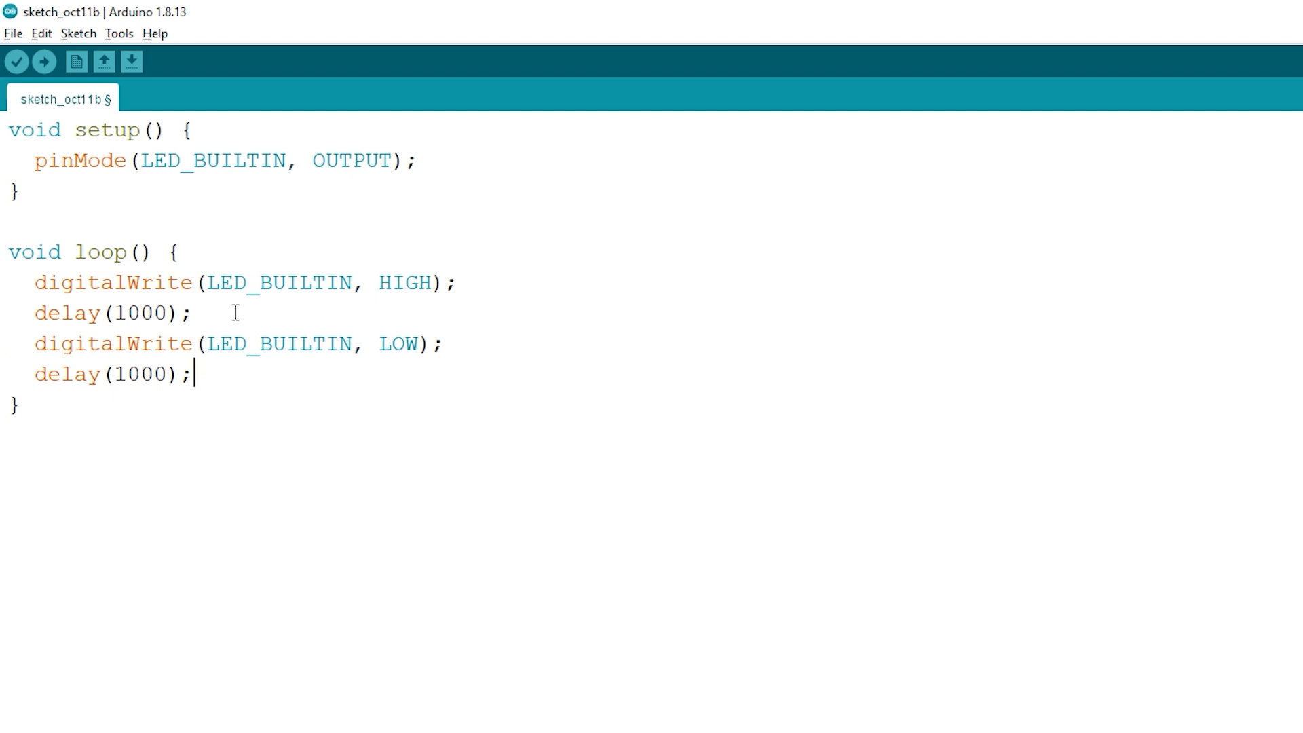
# Step: Select Arduino Portenta H7 (M7 core) on COM3 as the target board
pyautogui.click(119, 33)
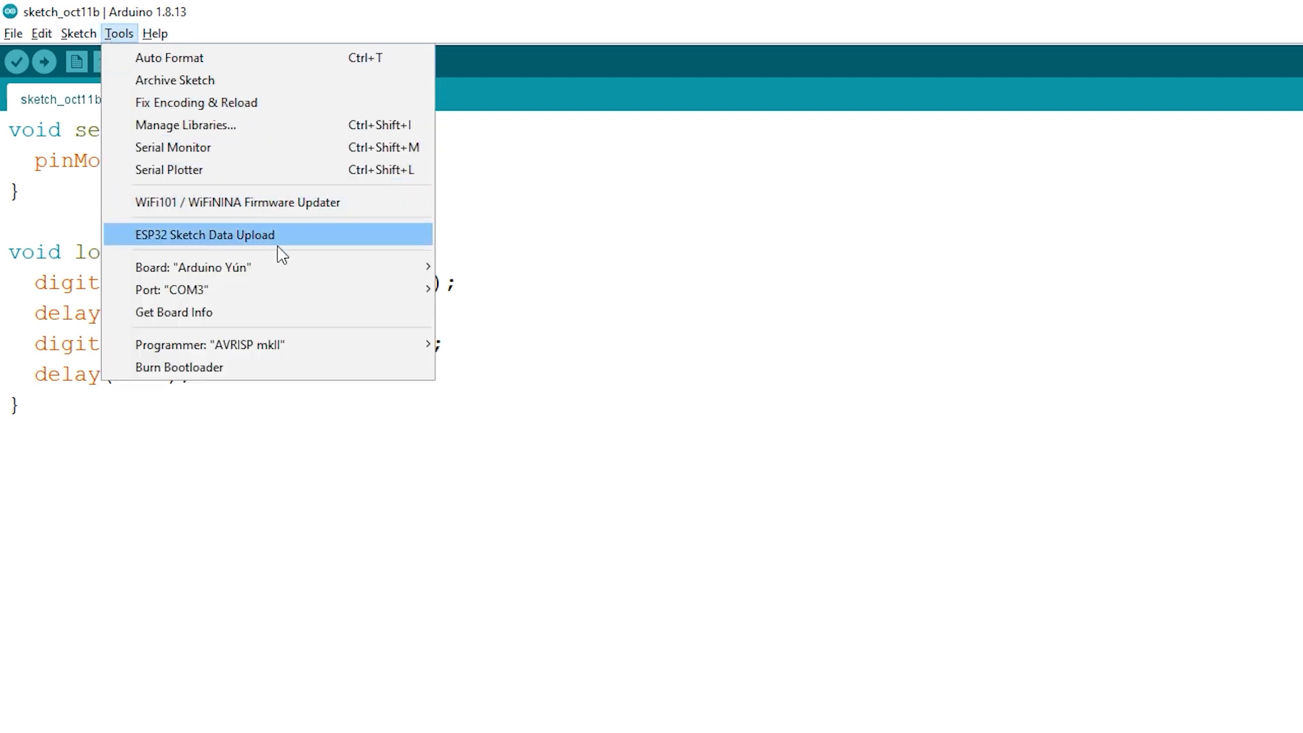
pyautogui.moveTo(192, 267)
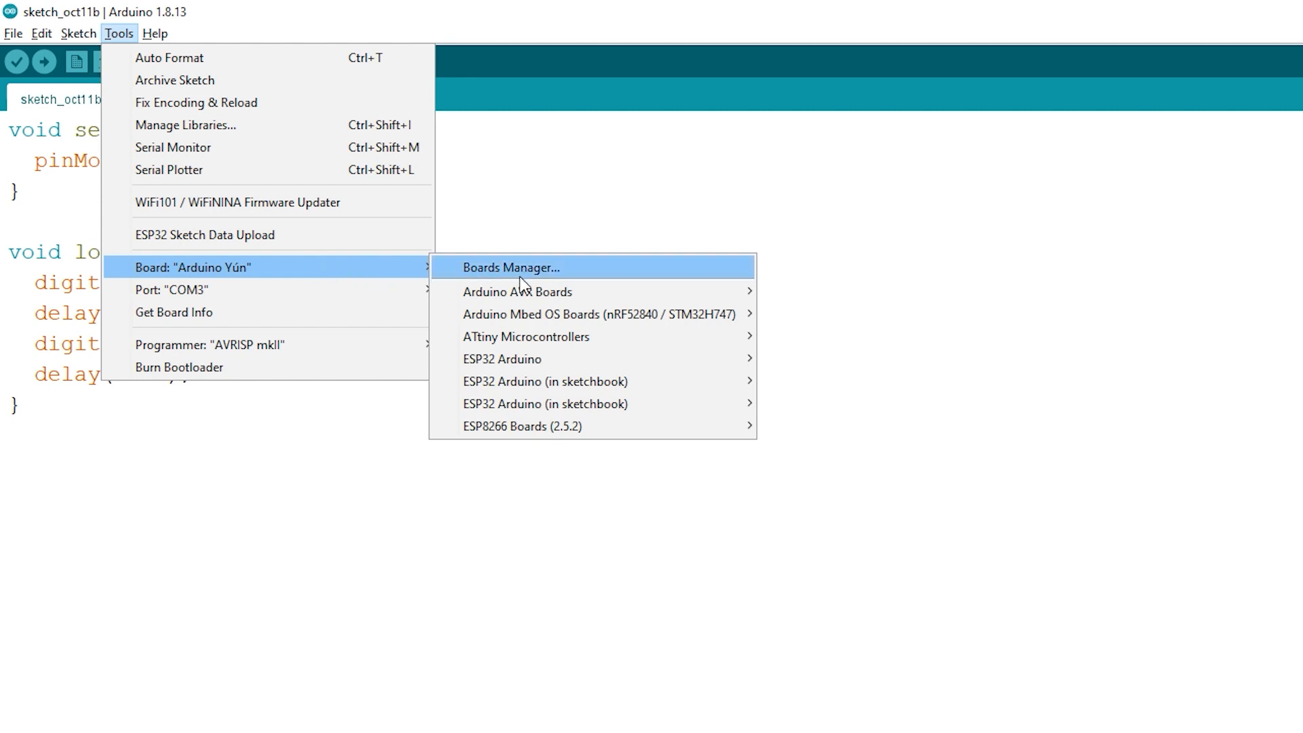
pyautogui.moveTo(595, 313)
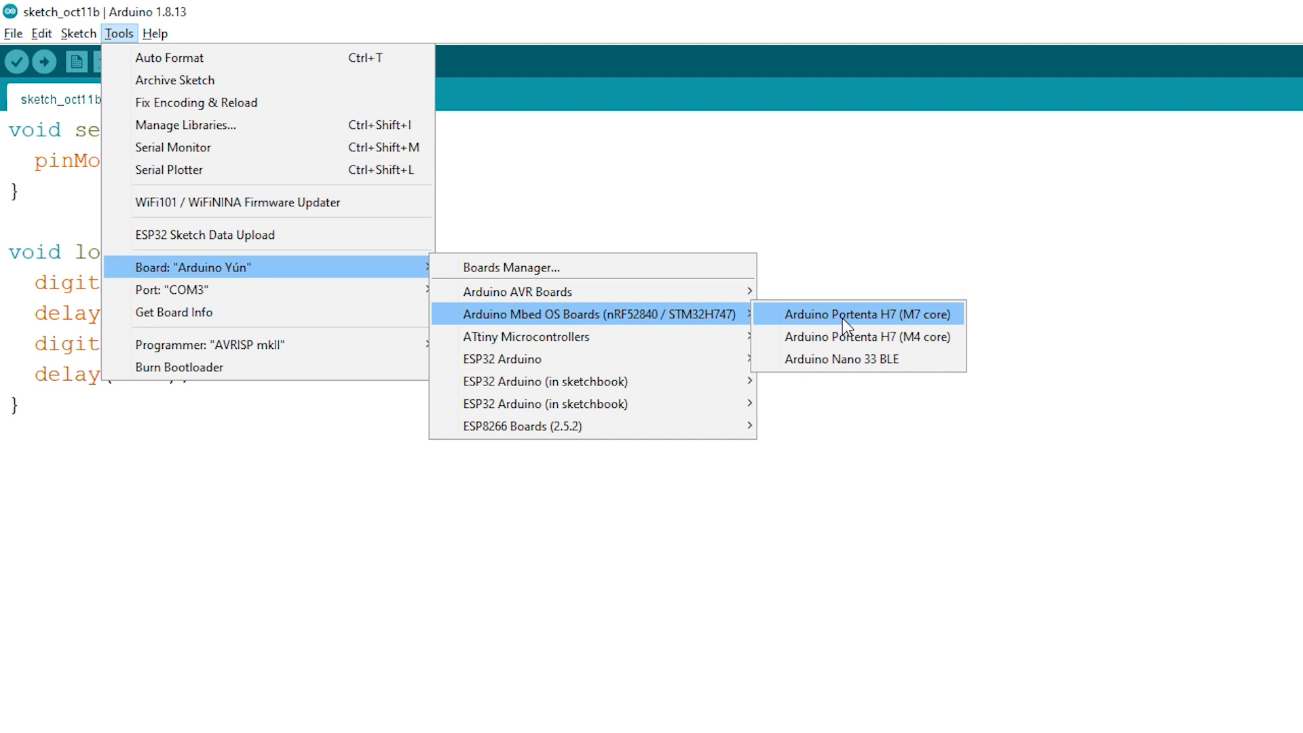
pyautogui.click(866, 313)
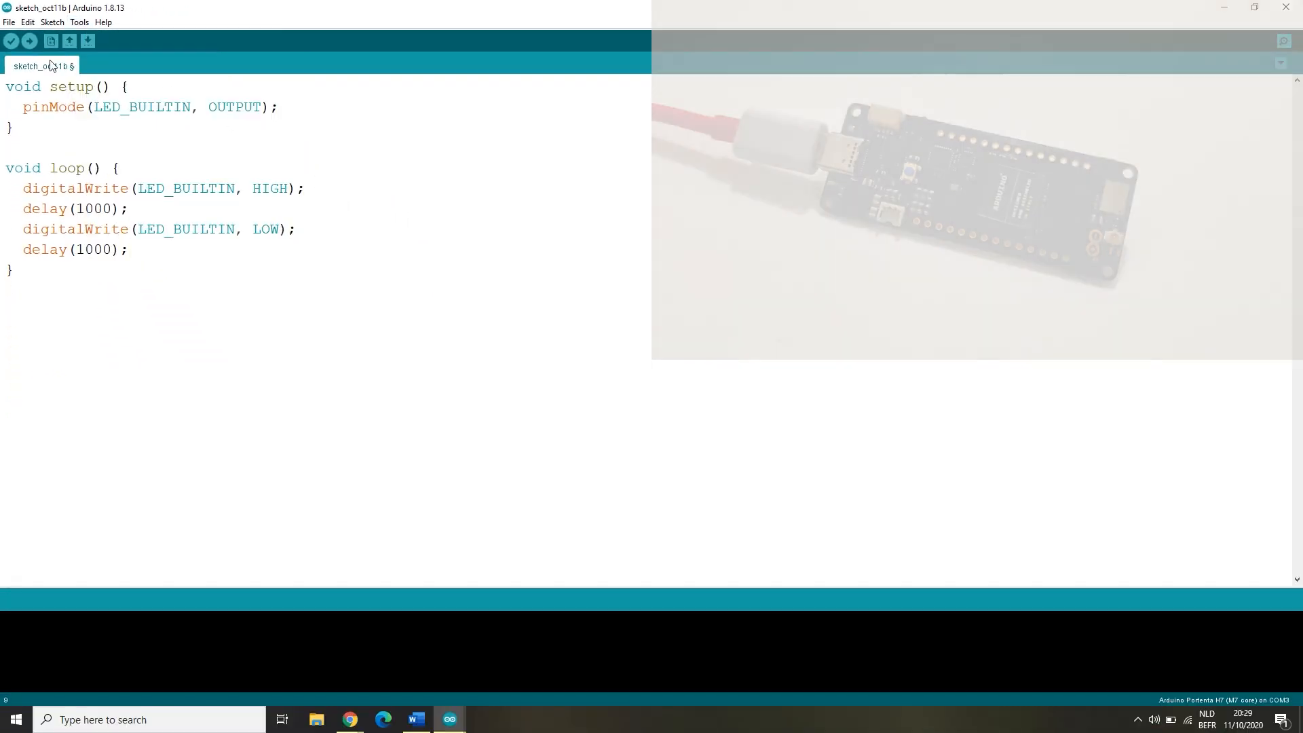
# Step: Upload the Arduino_Portenta_H7_Blink sketch to the board until Done uploading is reported
pyautogui.click(30, 41)
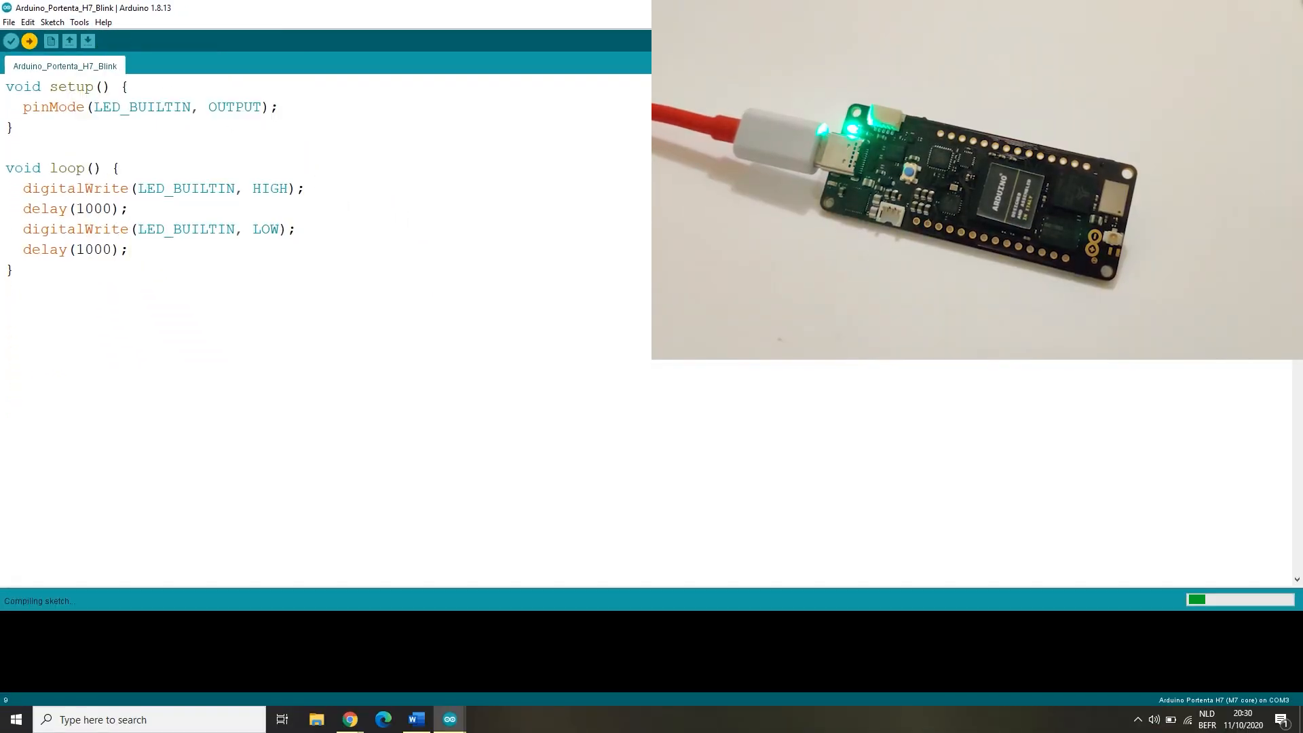
pyautogui.click(28, 41)
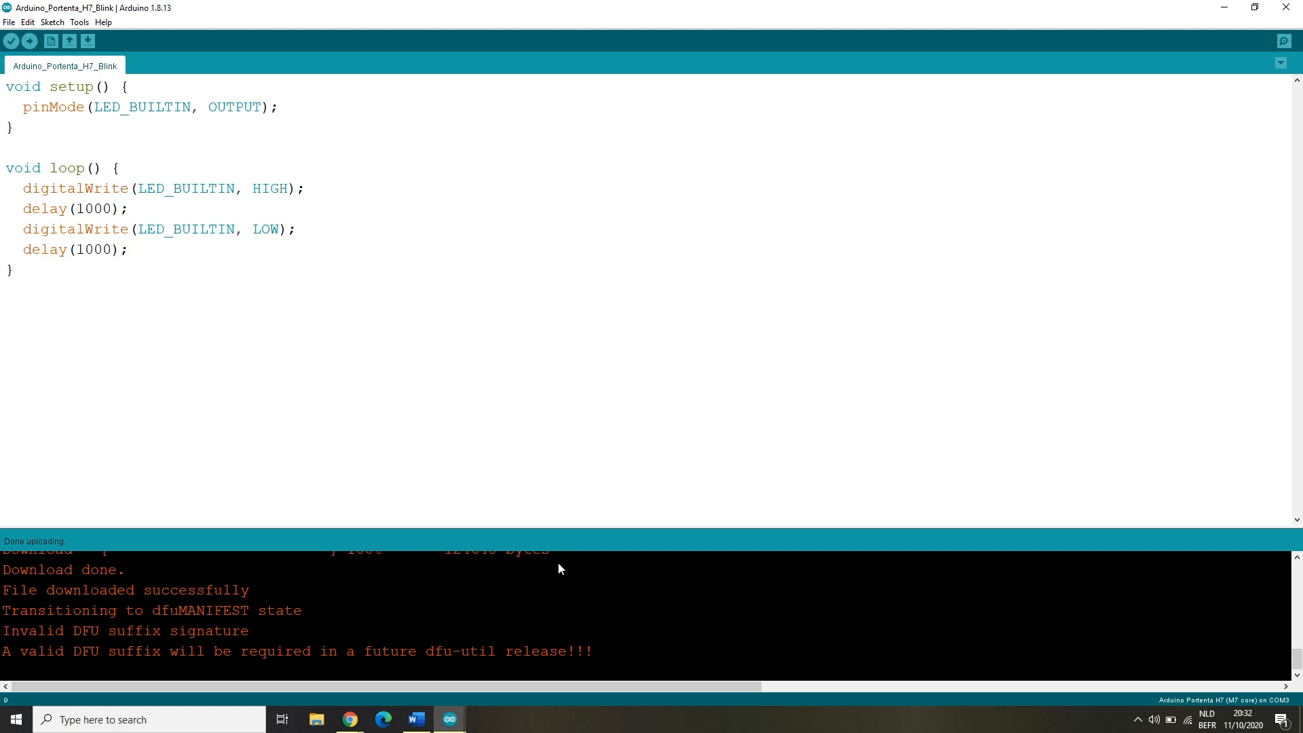
pyautogui.click(129, 250)
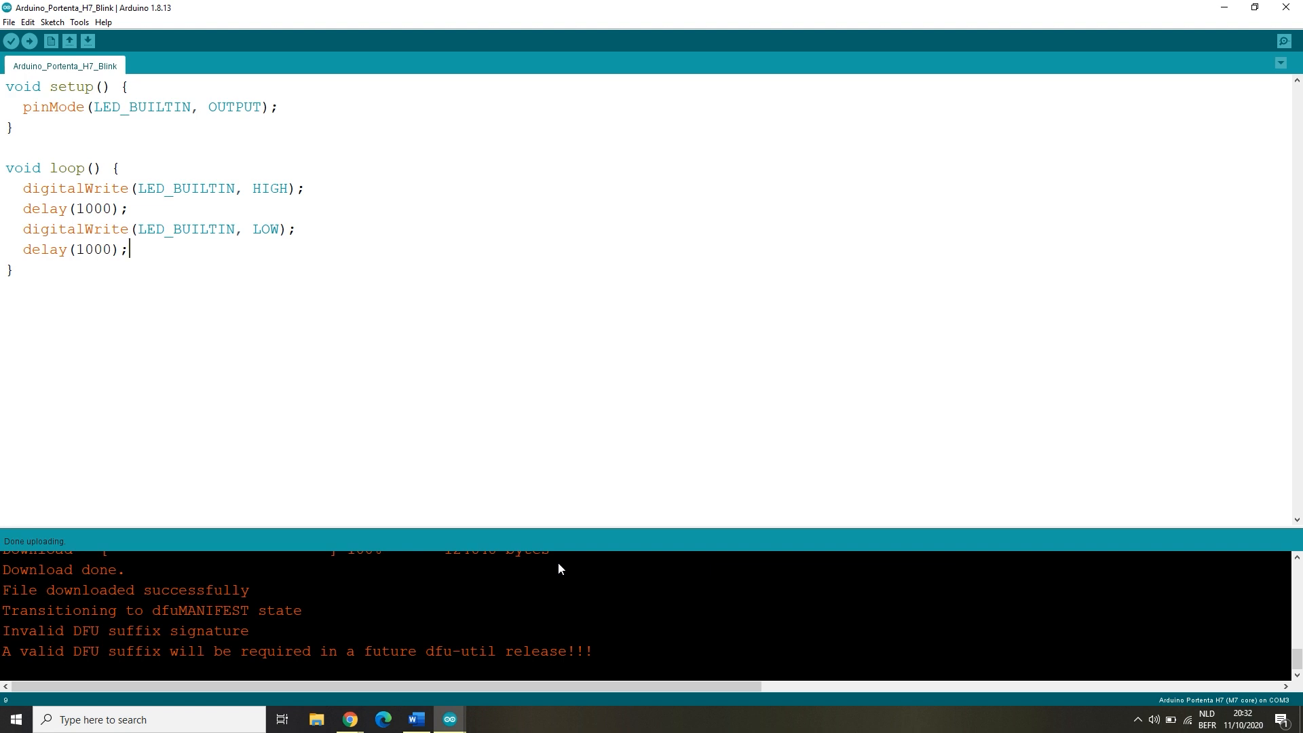